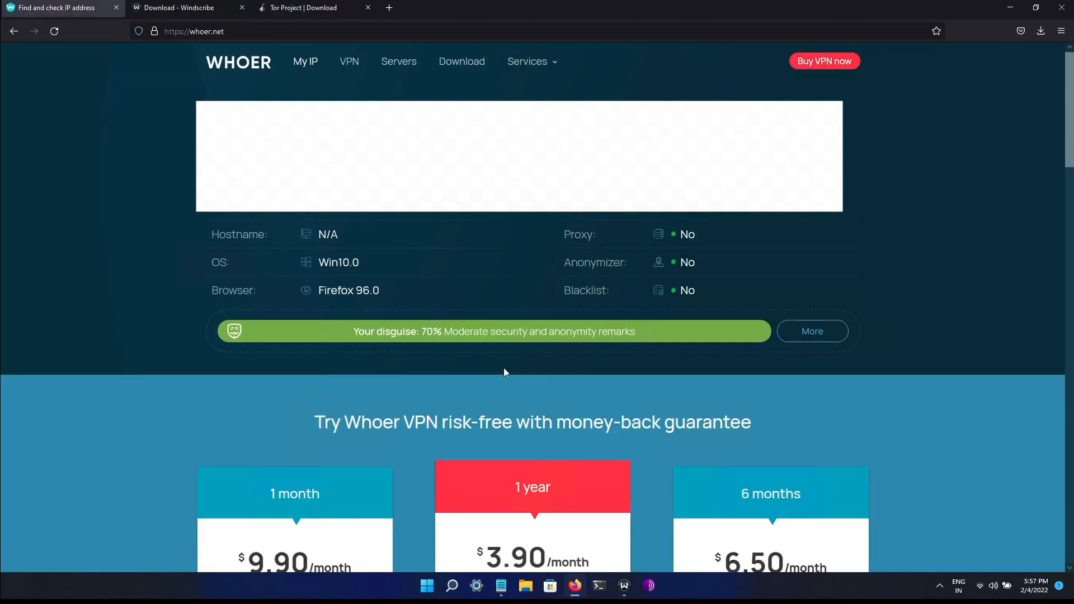
mouse_move(67, 188)
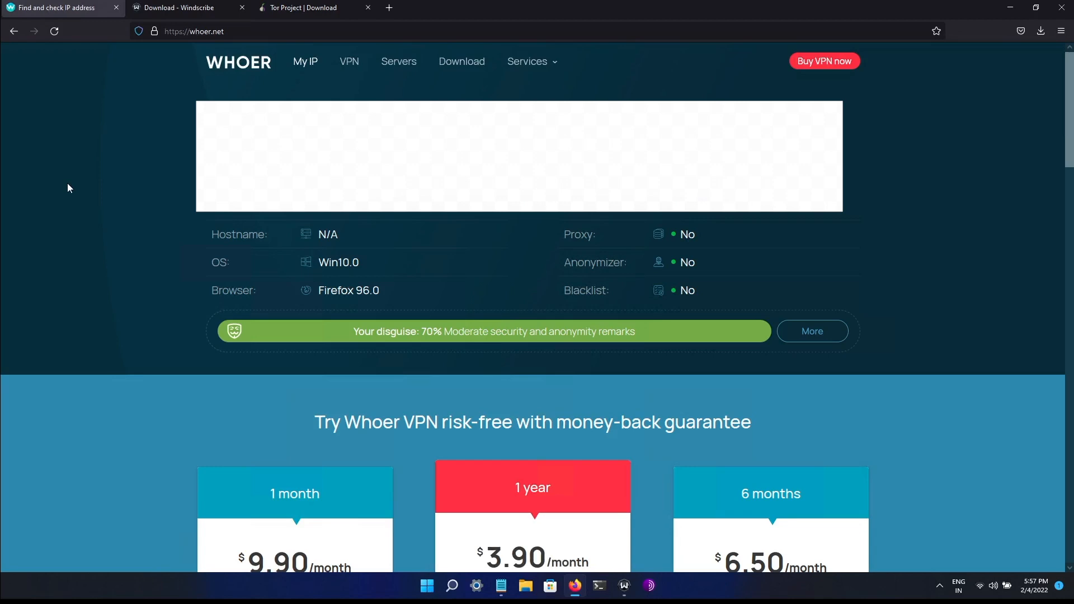
Scroll through the Windscribe download page's computer, browser, phone, TV and router options
click(184, 8)
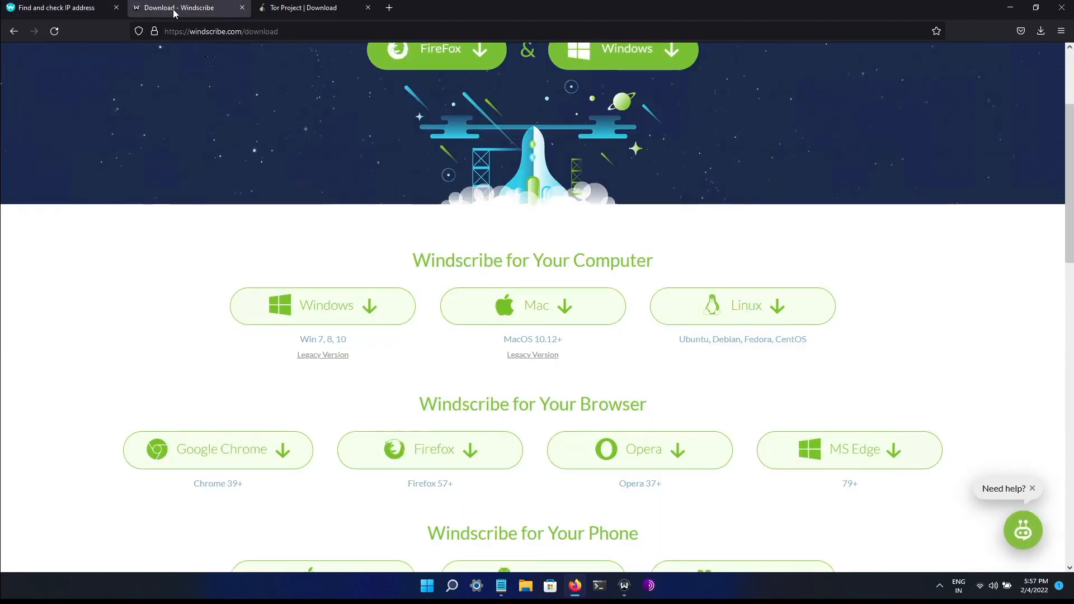
mouse_move(109, 208)
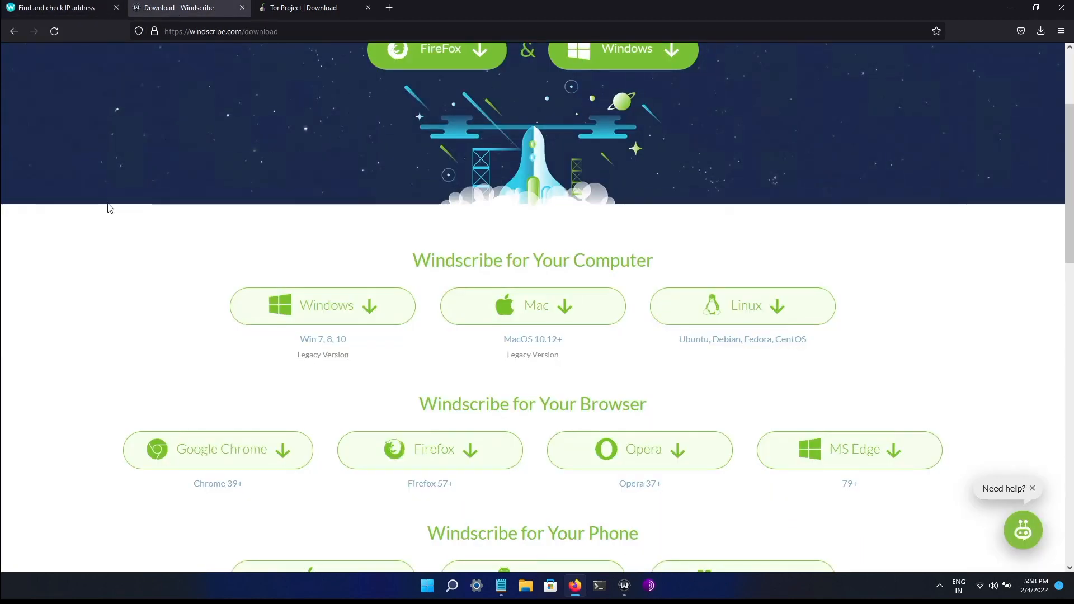
scroll(down, 3)
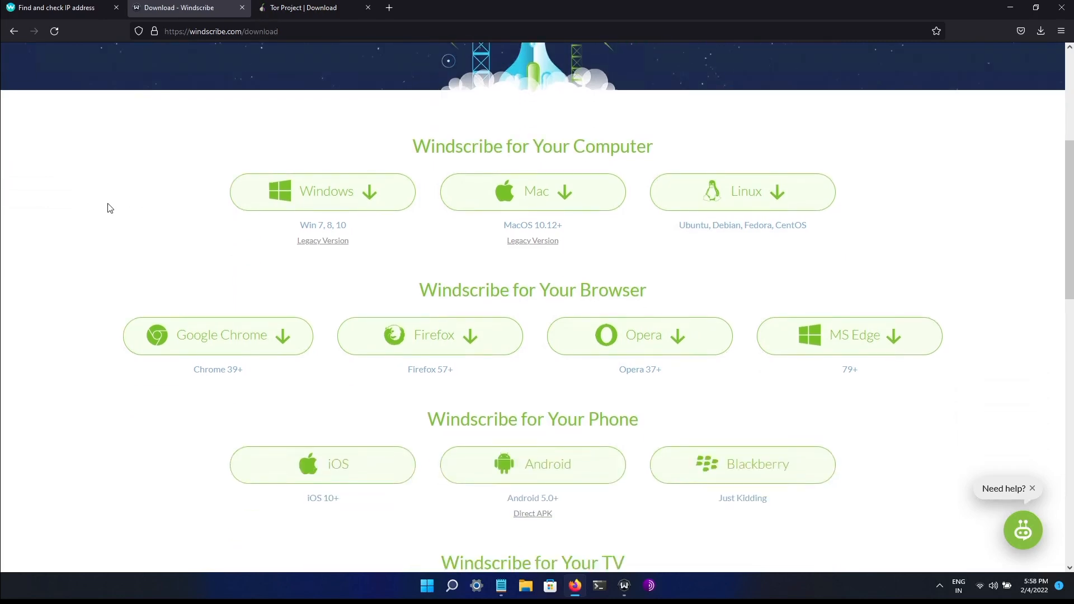
scroll(down, 3)
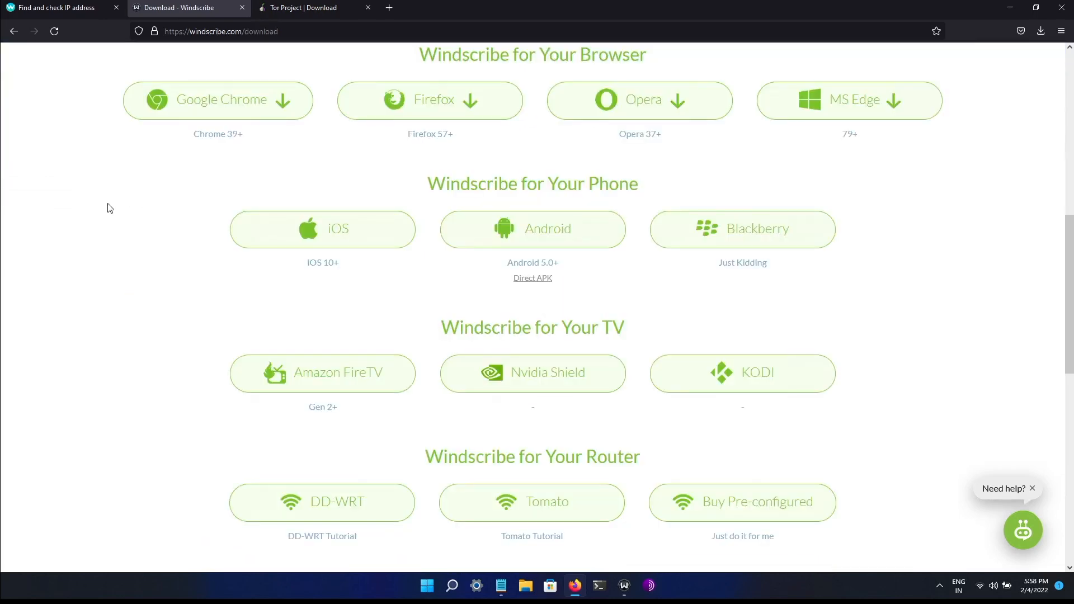
scroll(up, 3)
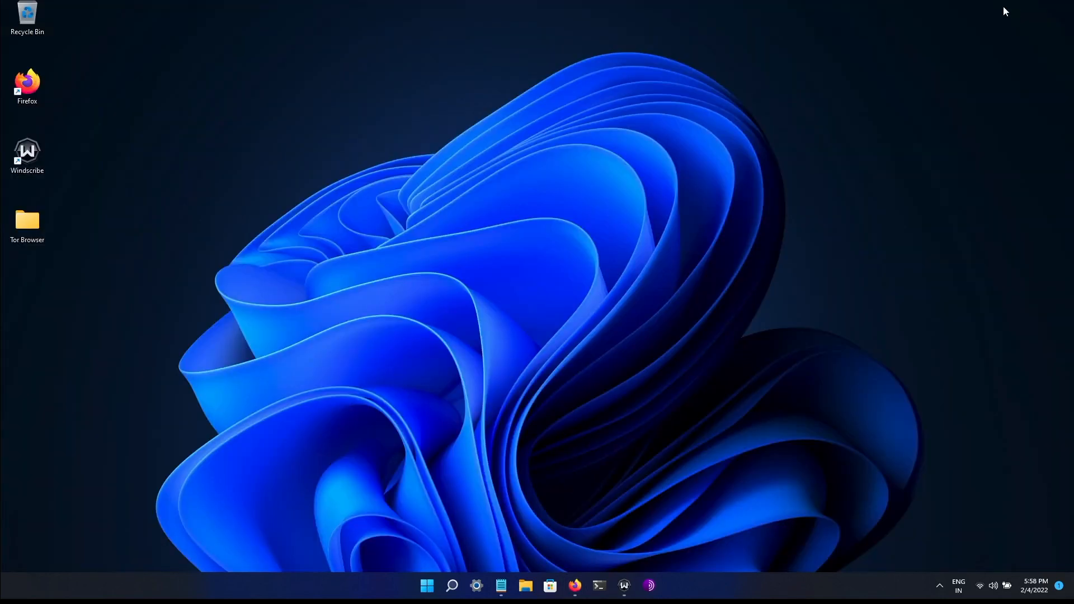
Connect Windscribe VPN to Best Location Paris from its power button
click(624, 585)
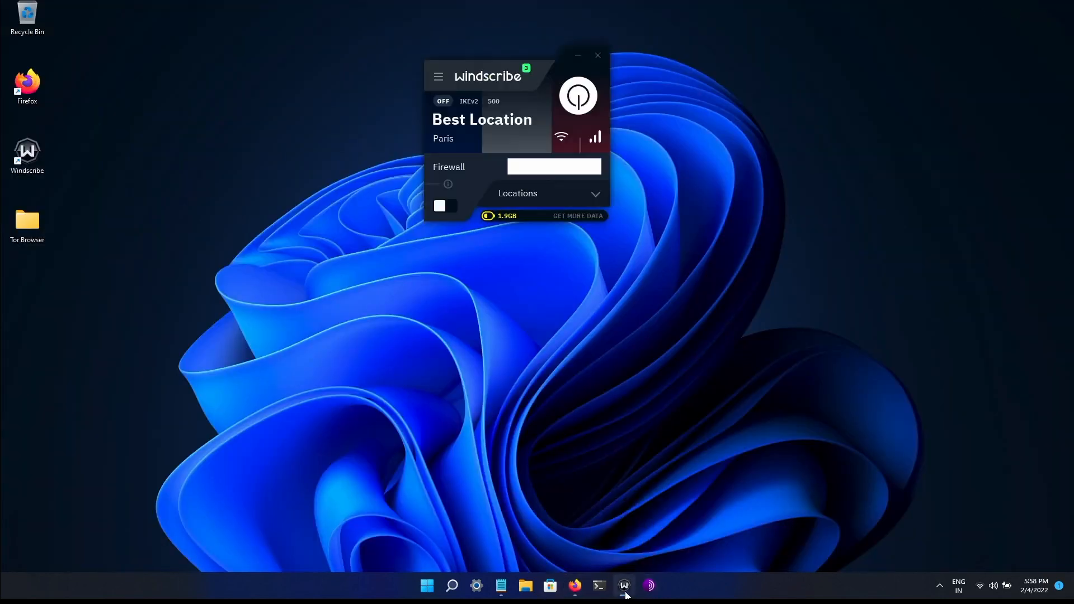
click(577, 95)
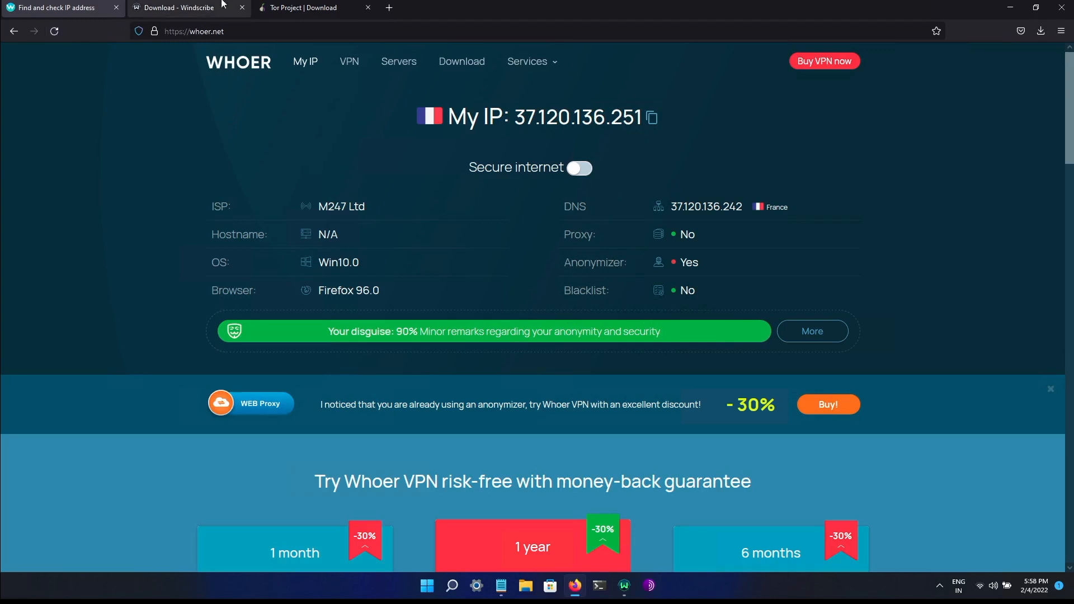
Show the Tor Project download page with Windows, macOS, Linux and Android builds
click(308, 8)
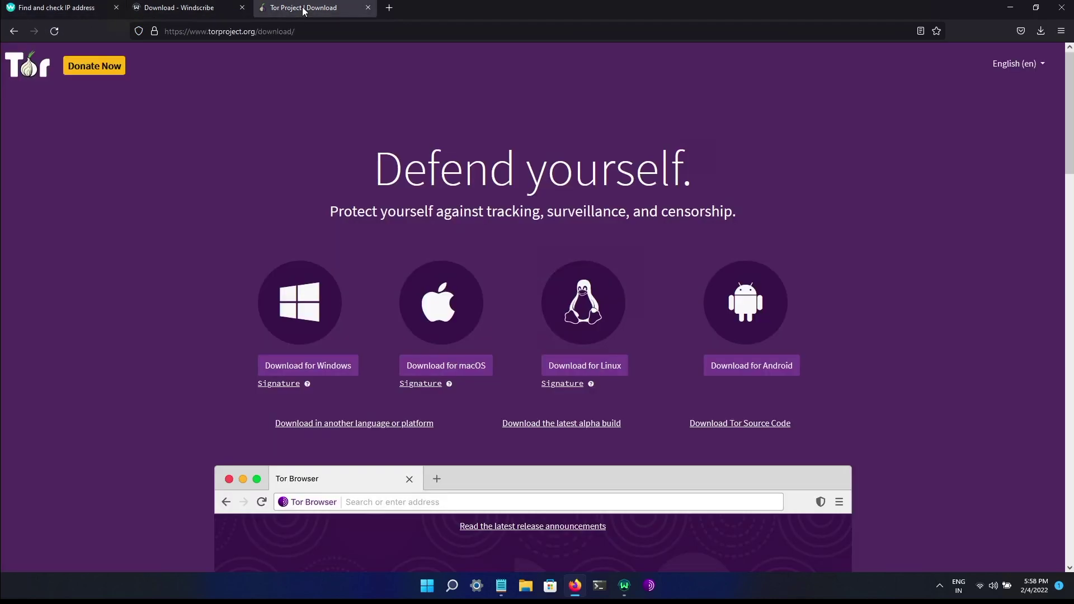
mouse_move(165, 154)
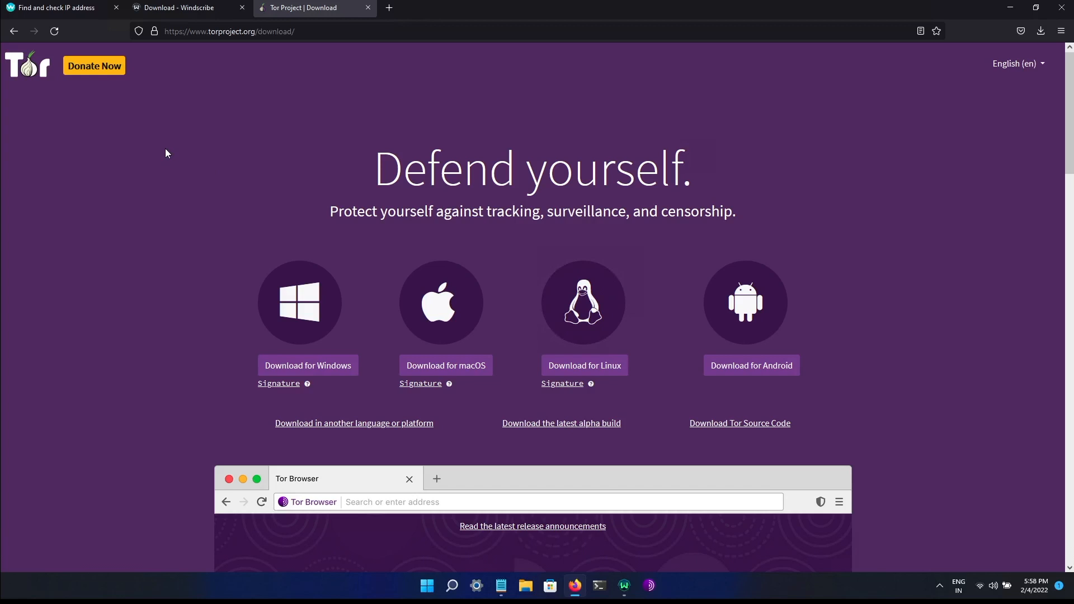
mouse_move(184, 197)
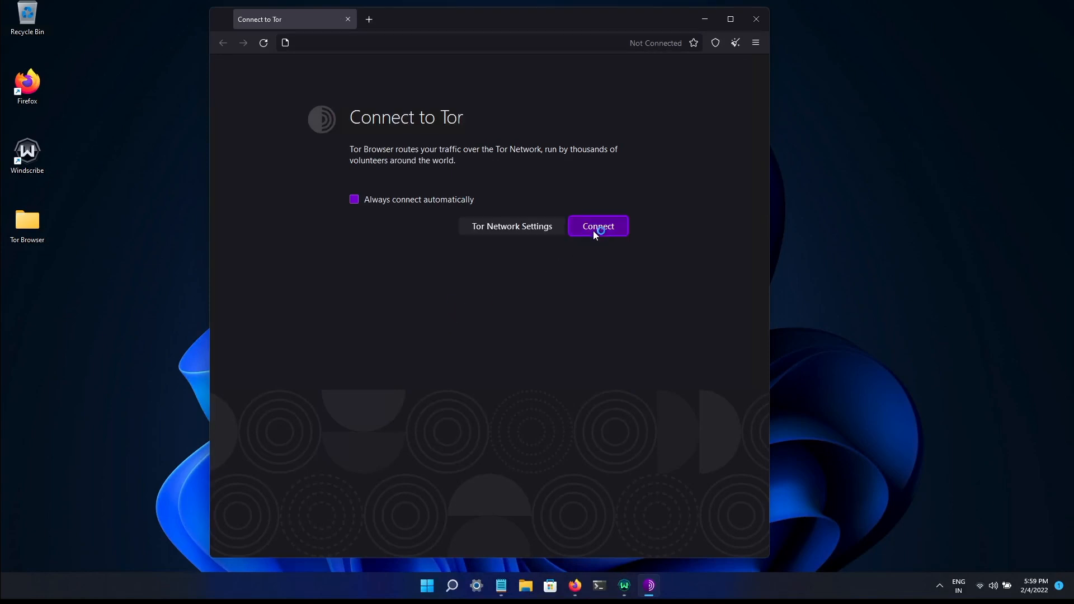
Connect Tor Browser to the Tor network so whoer.net reports an Austrian exit IP
click(597, 226)
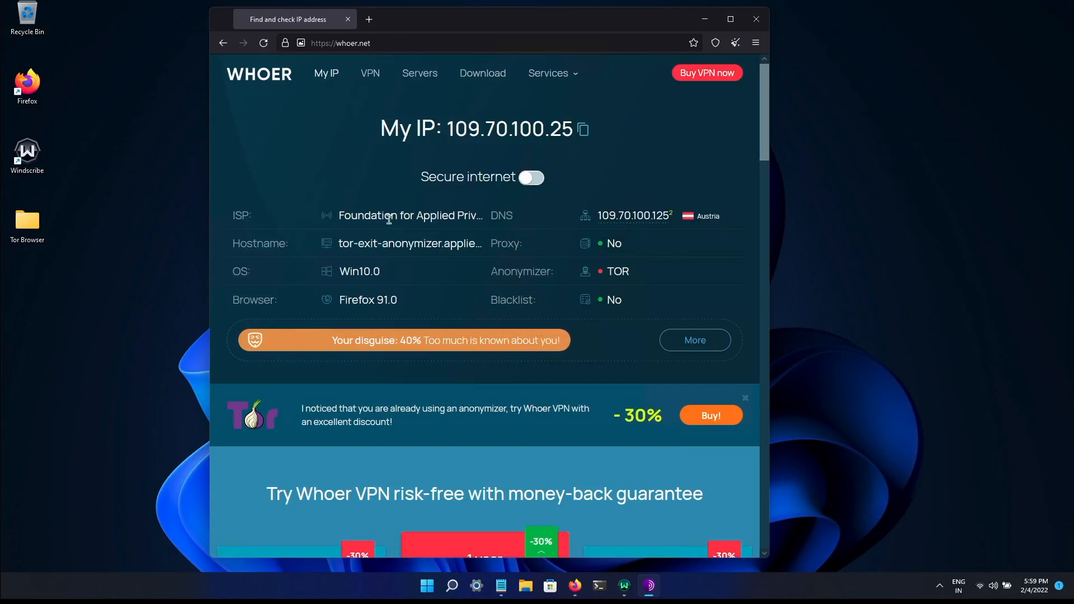
mouse_move(624, 283)
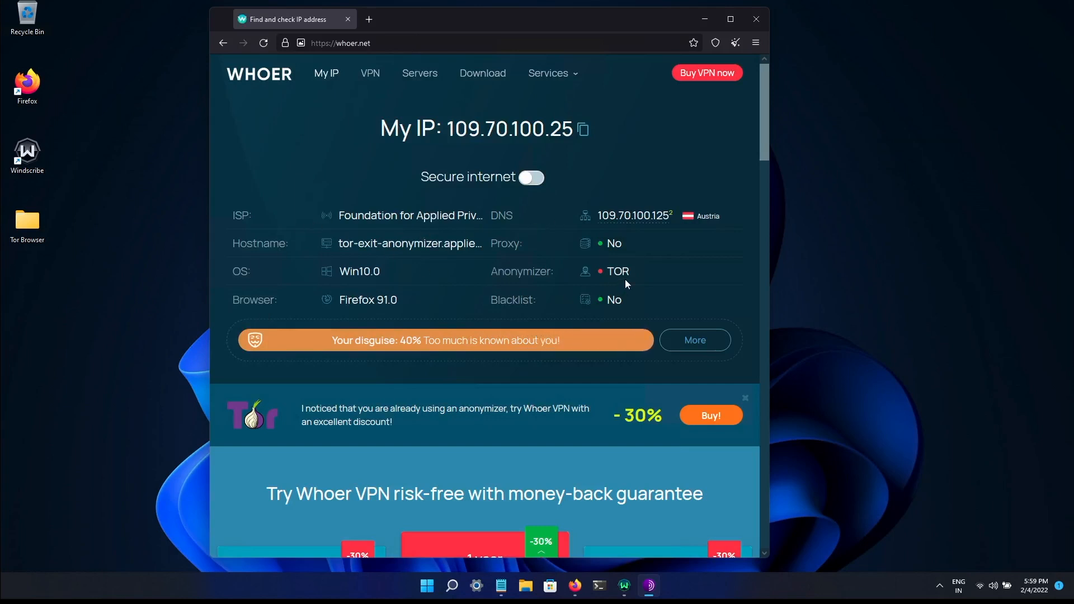
mouse_move(599, 282)
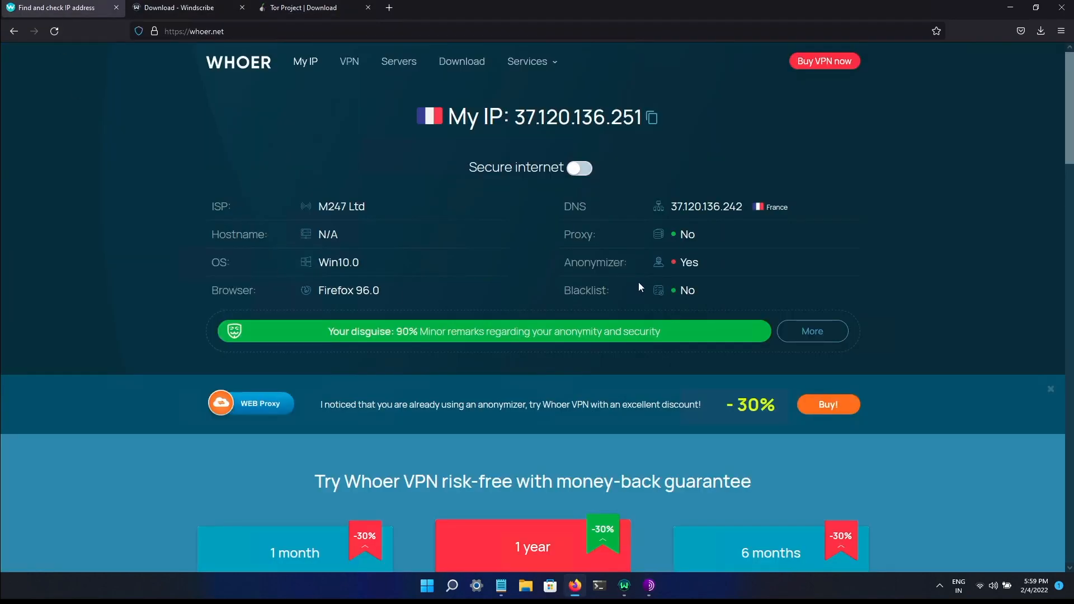
mouse_move(561, 205)
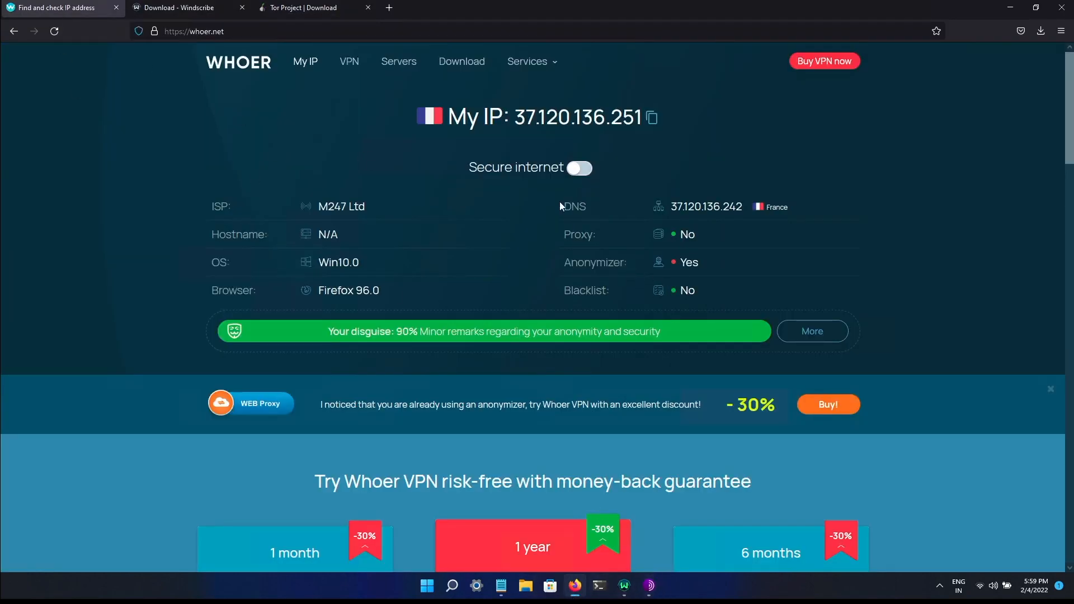